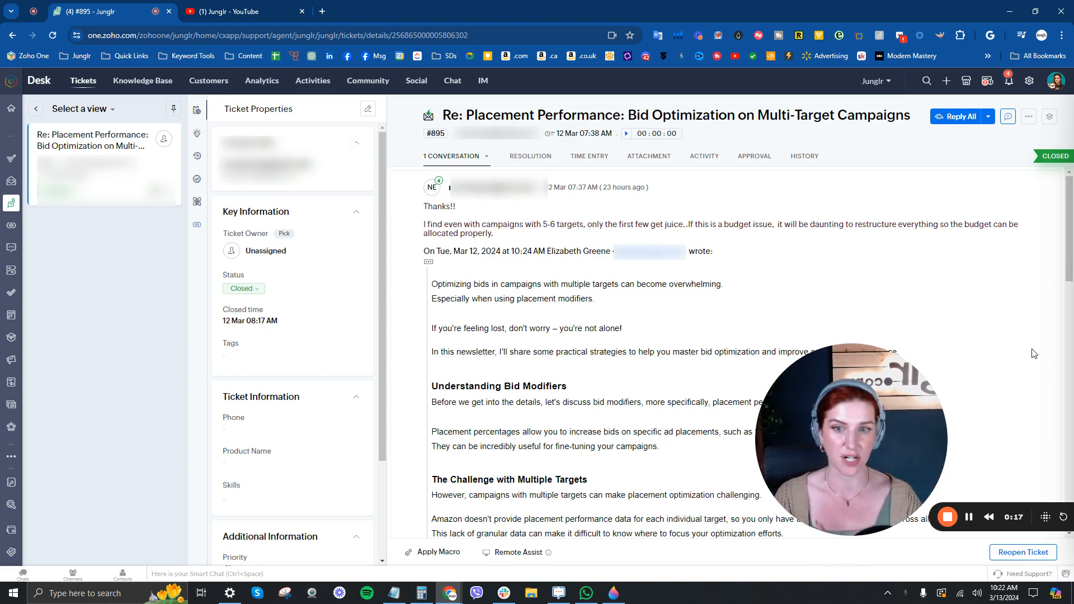
Highlight '5-6 targets' in the reply, view Junglr's YouTube videos, then return to ticket #895.
{"action": "scroll", "scroll_direction": "down", "scroll_amount": 3}
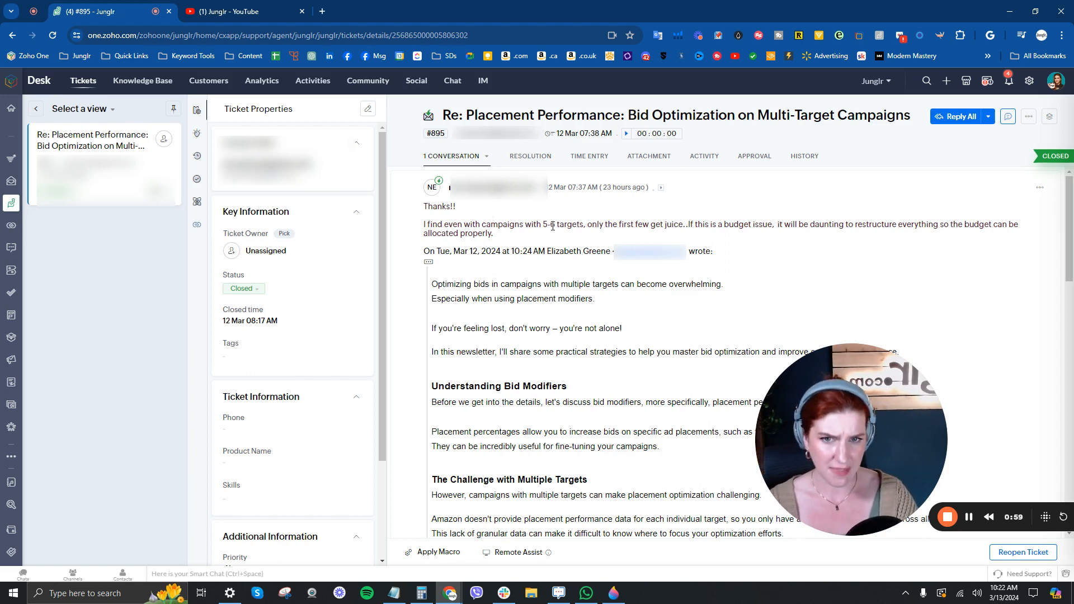
{"action": "left_click_drag", "start_coordinate": [543, 224], "coordinate": [584, 224]}
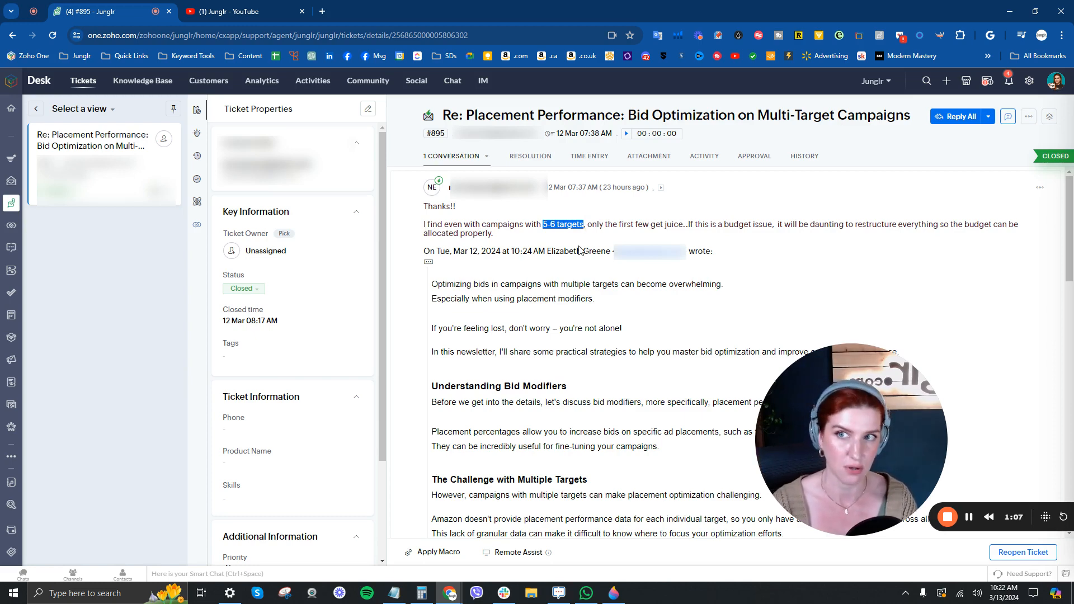
{"action": "left_click", "coordinate": [238, 11]}
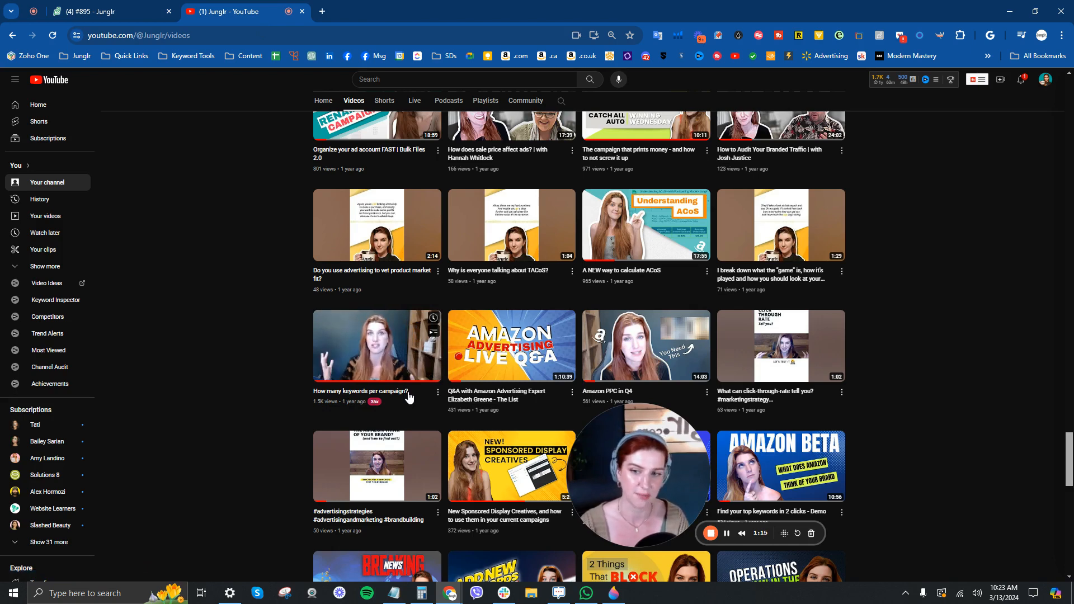
{"action": "left_click", "coordinate": [103, 12]}
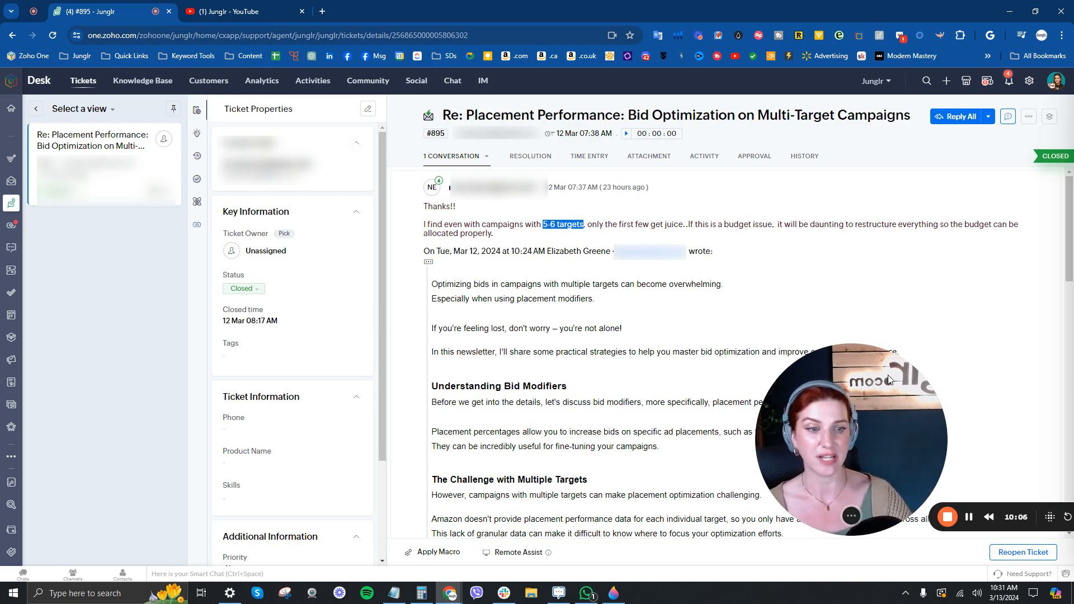
{"action": "mouse_move", "coordinate": [1010, 399]}
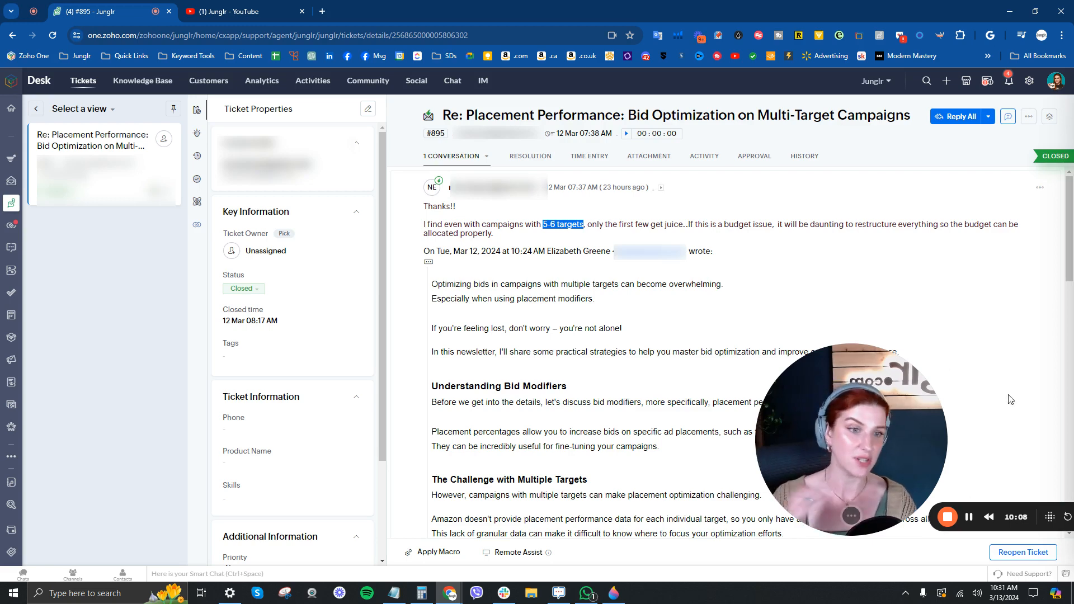